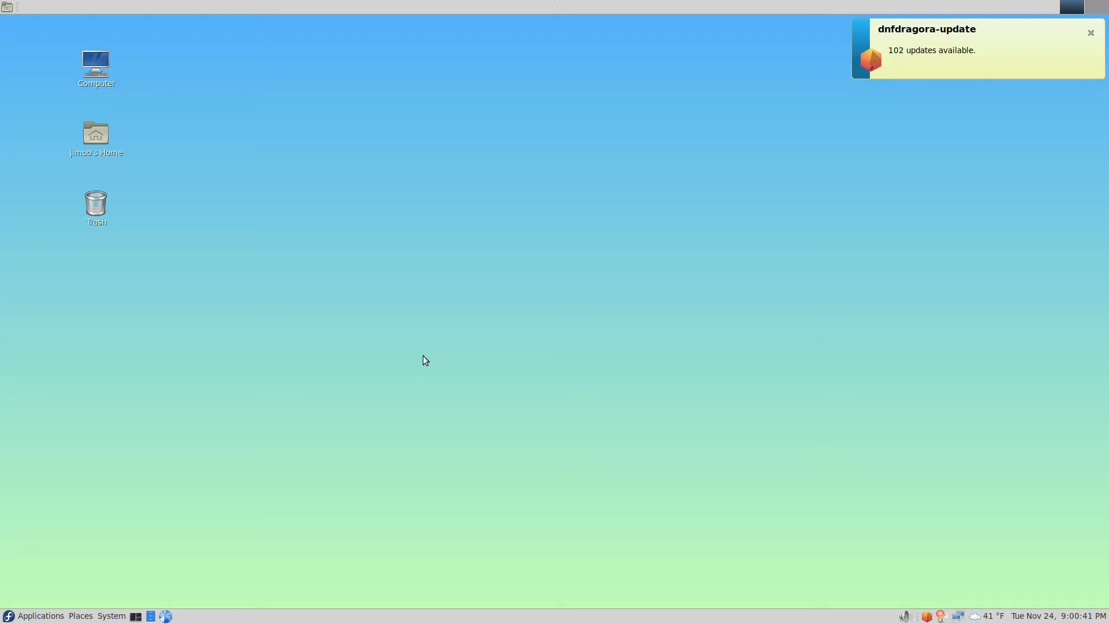
{"action": "mouse_move", "coordinate": [447, 439]}
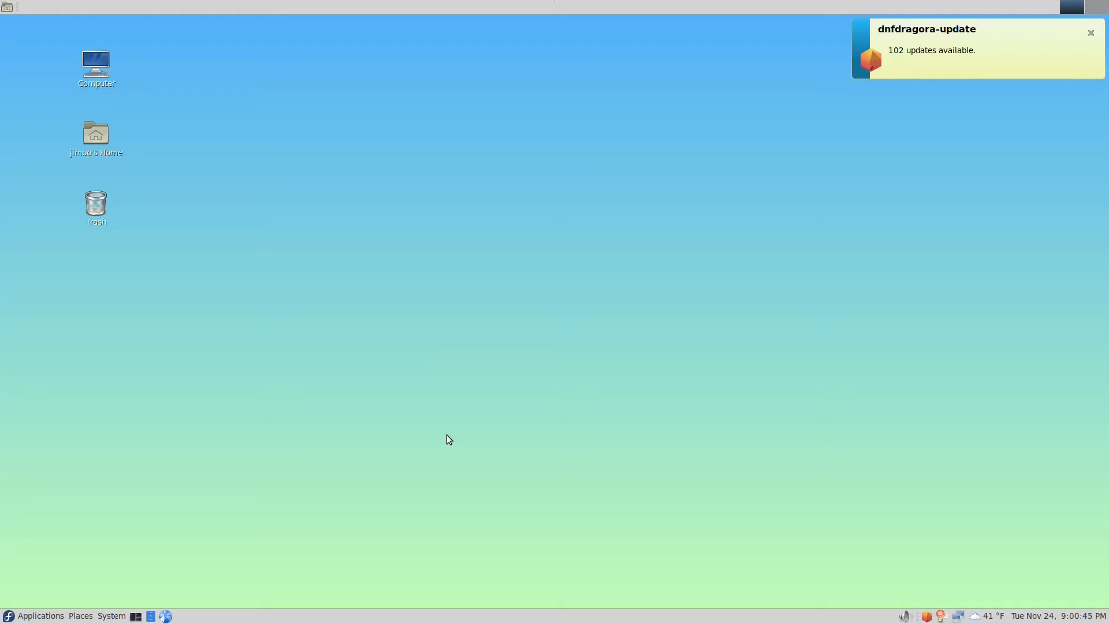
{"action": "mouse_move", "coordinate": [416, 287]}
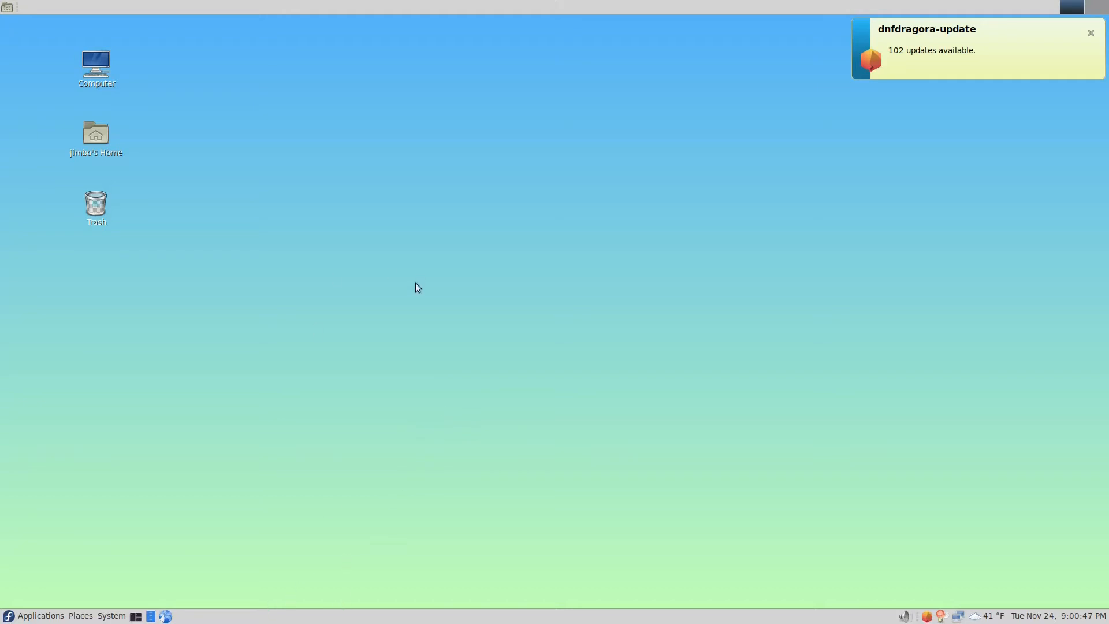
{"action": "mouse_move", "coordinate": [326, 383]}
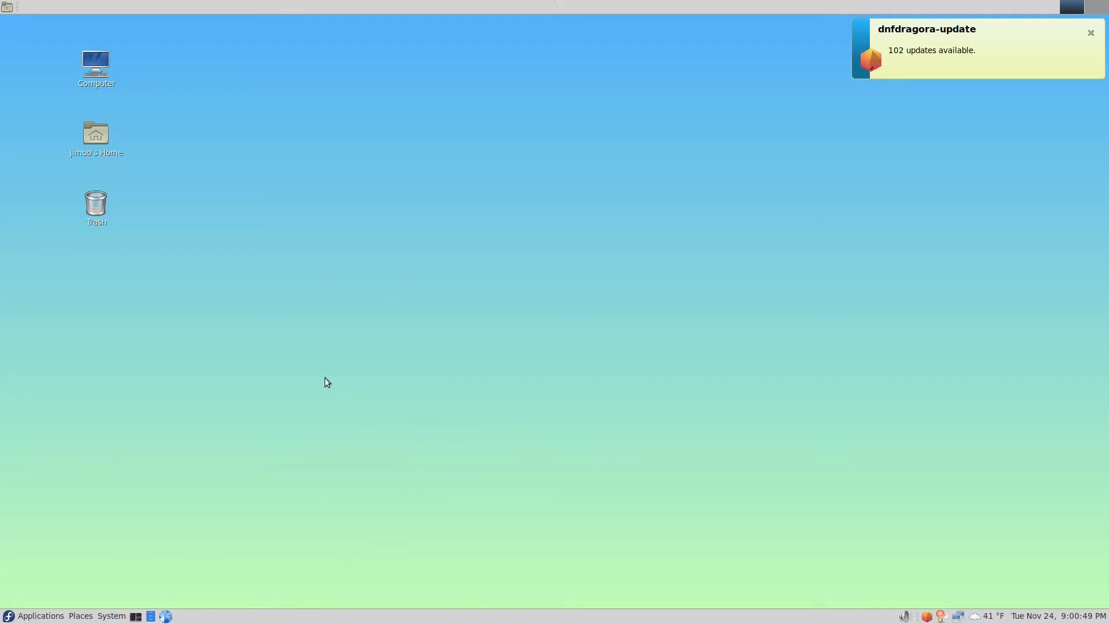
{"action": "mouse_move", "coordinate": [101, 98]}
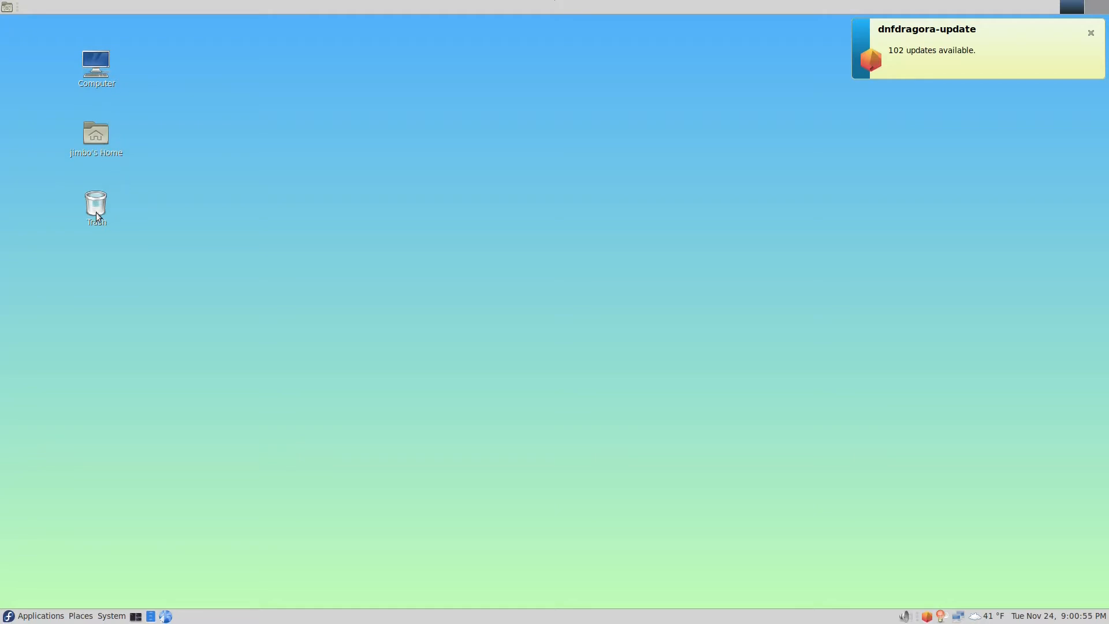
{"action": "mouse_move", "coordinate": [169, 380]}
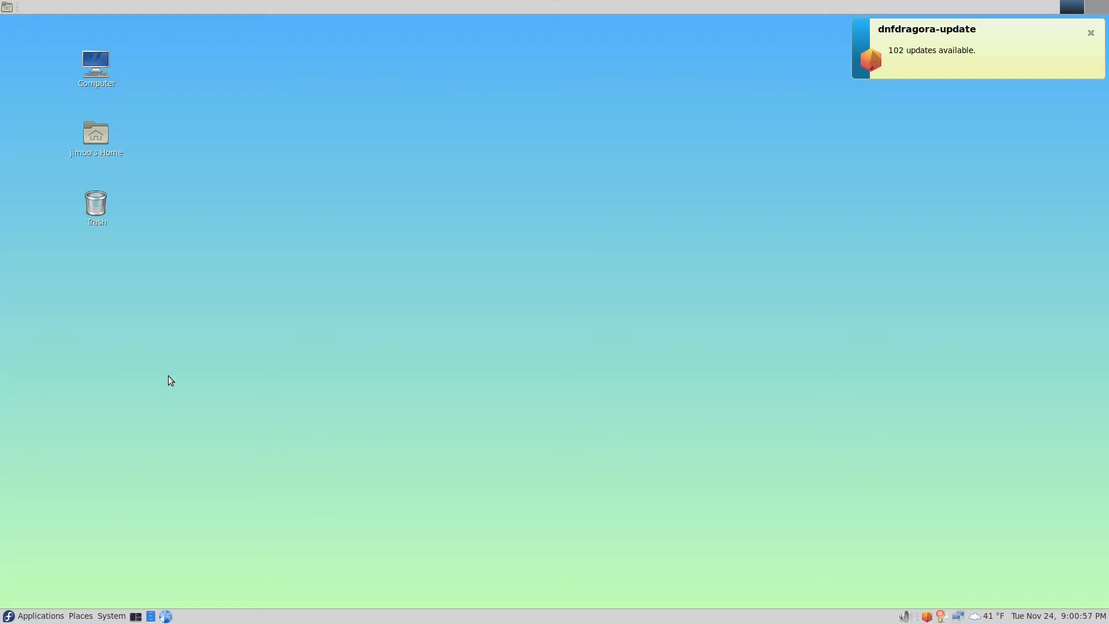
{"action": "mouse_move", "coordinate": [120, 525]}
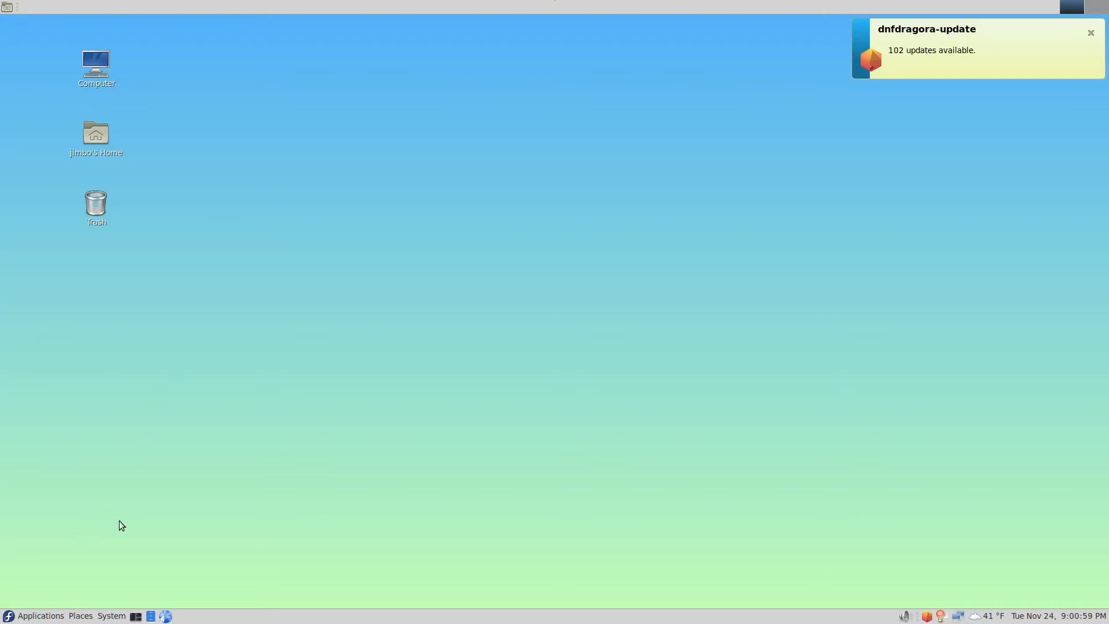
{"action": "mouse_move", "coordinate": [126, 465]}
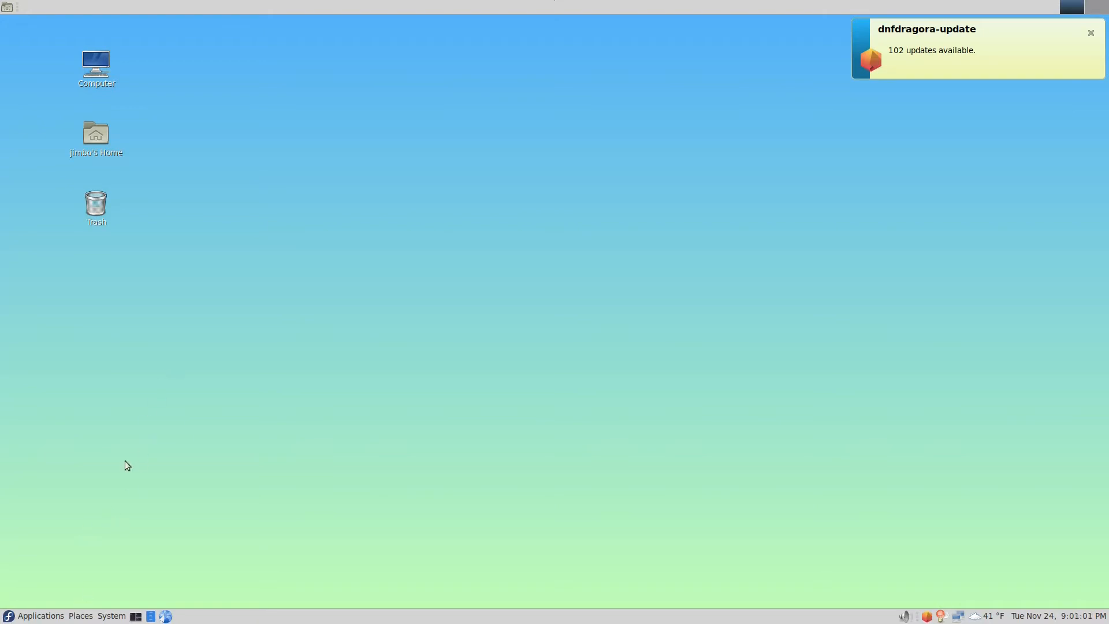
{"action": "mouse_move", "coordinate": [52, 580]}
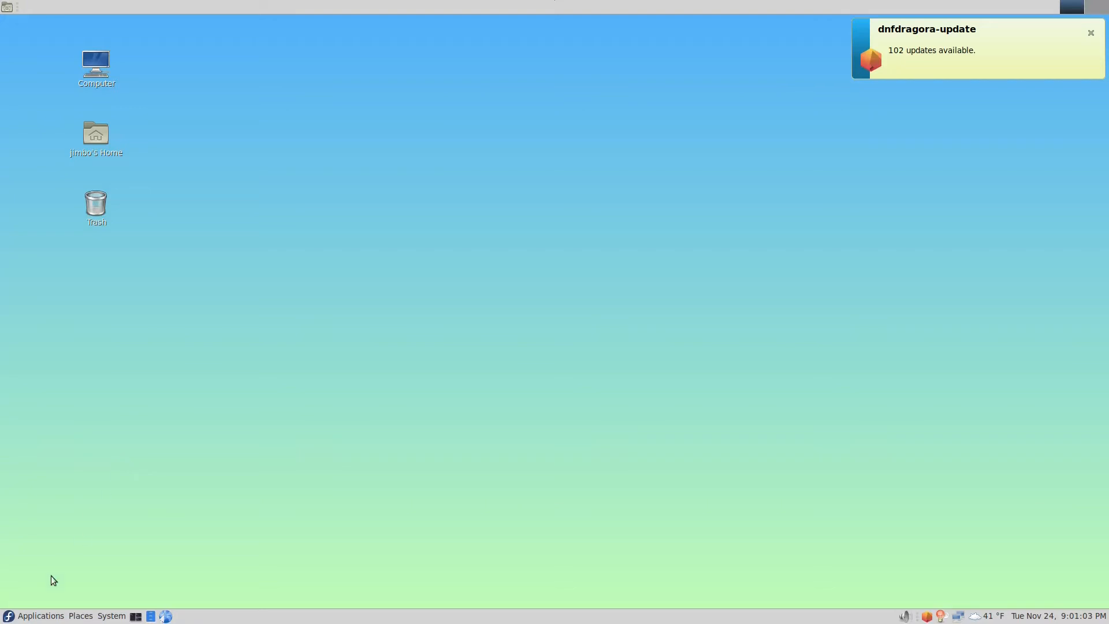
{"action": "mouse_move", "coordinate": [40, 616]}
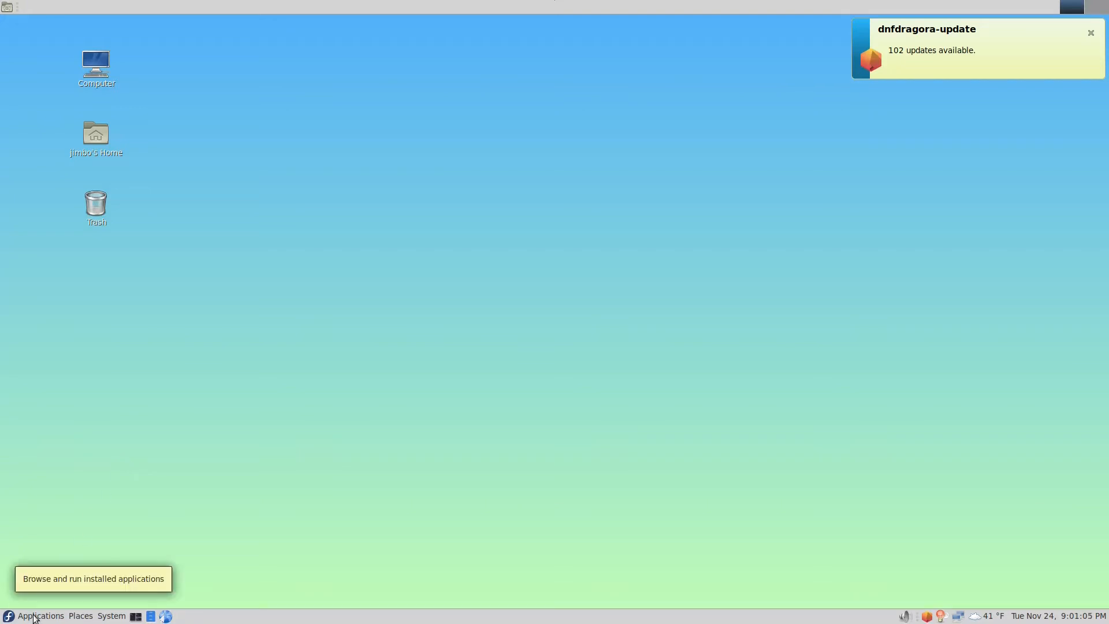
Launch dconf Editor from the Applications menu's System Tools category.
{"action": "left_click", "coordinate": [40, 616]}
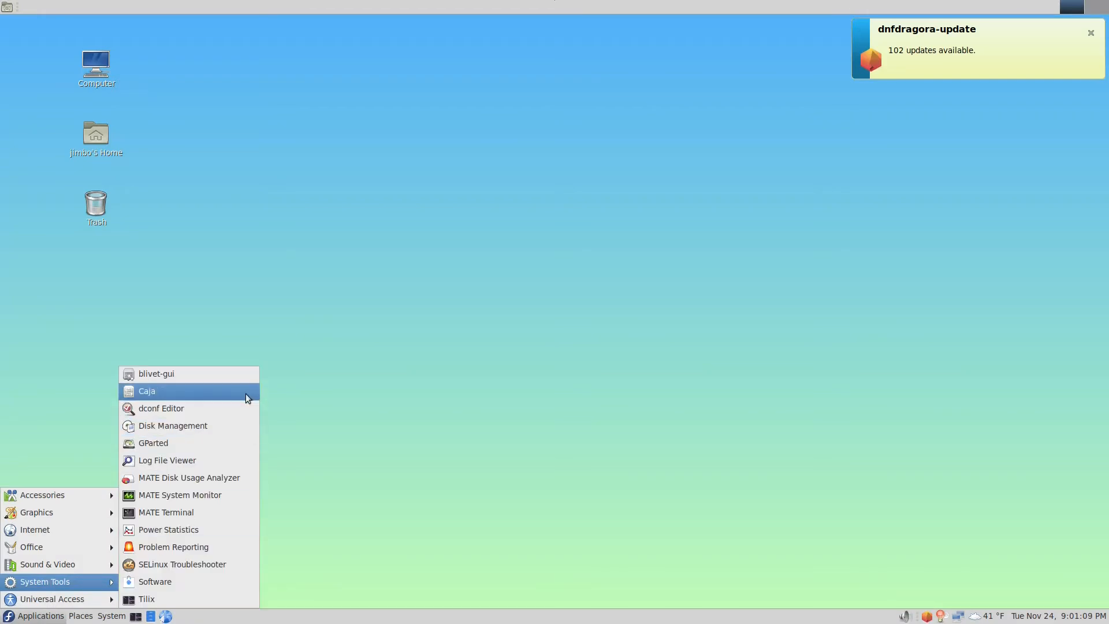
{"action": "left_click", "coordinate": [162, 408]}
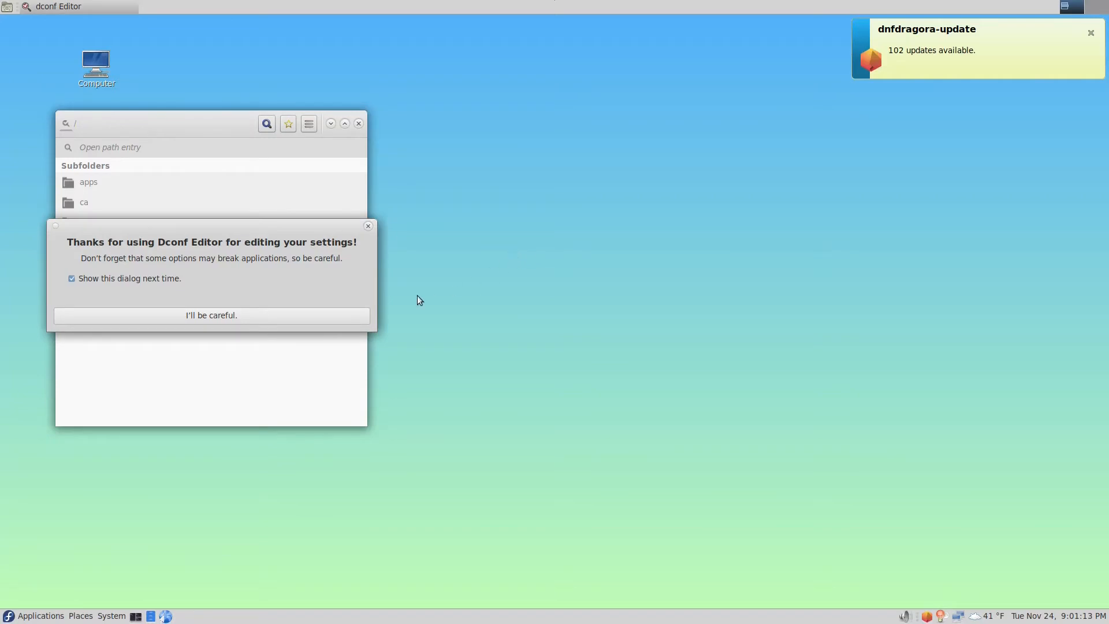
{"action": "mouse_move", "coordinate": [329, 319]}
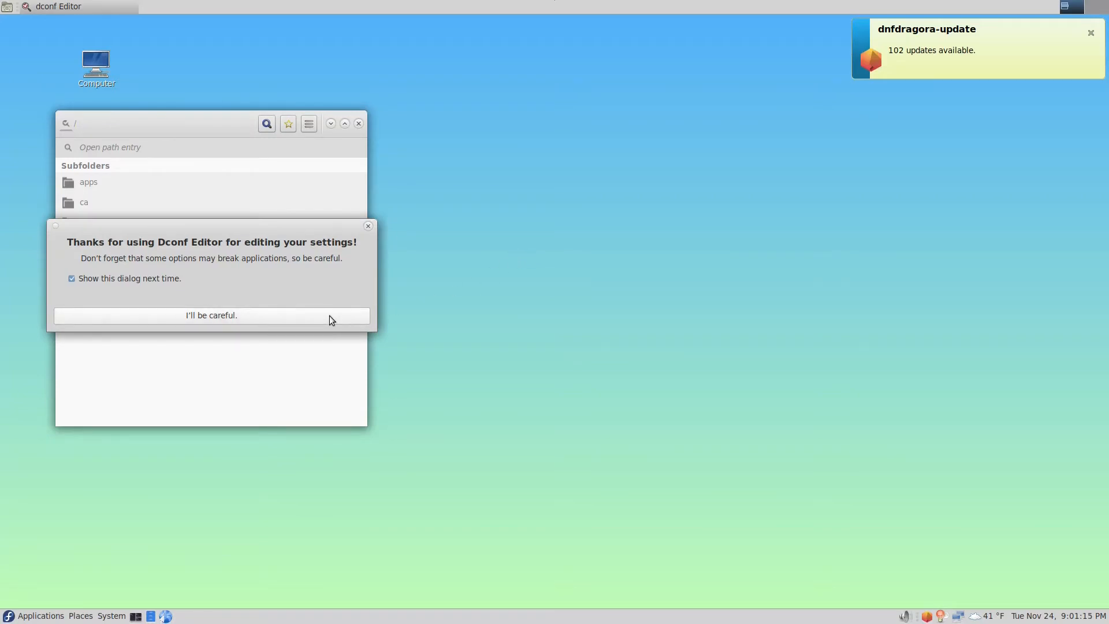
{"action": "mouse_move", "coordinate": [293, 319]}
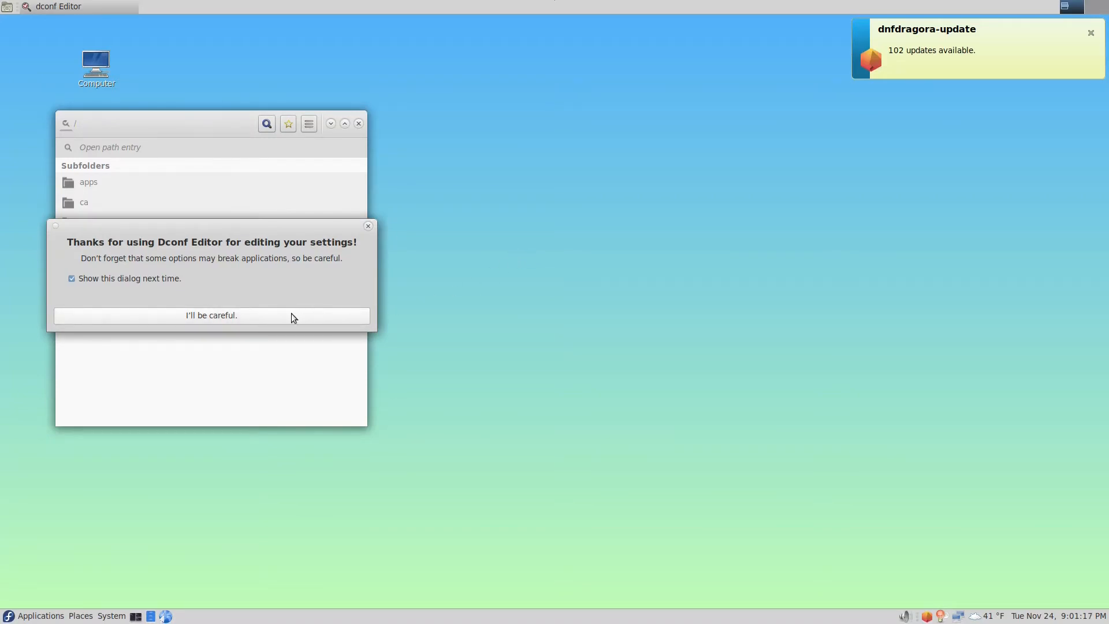
Dismiss the caution notice and navigate to the org/mate/caja/desktop settings.
{"action": "left_click", "coordinate": [210, 315]}
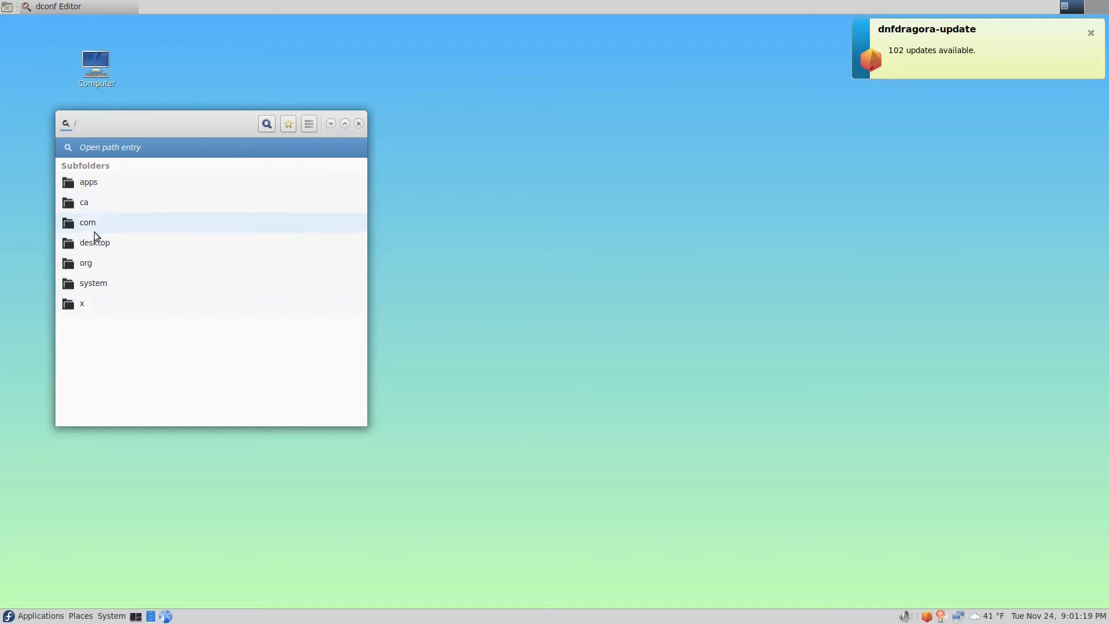
{"action": "double_click", "coordinate": [85, 263]}
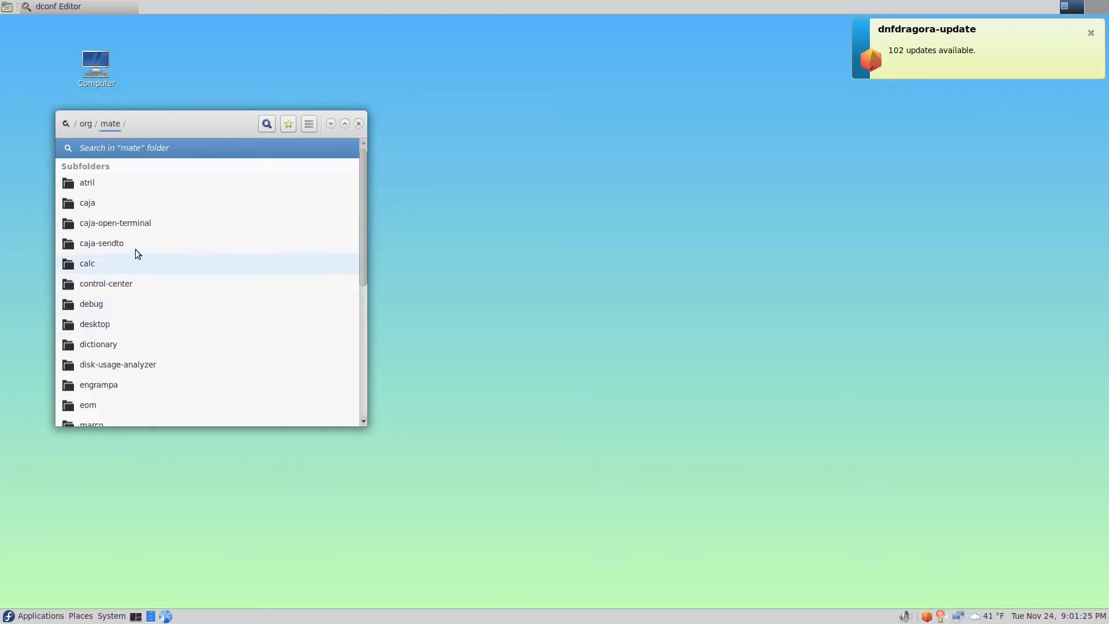
{"action": "double_click", "coordinate": [87, 203]}
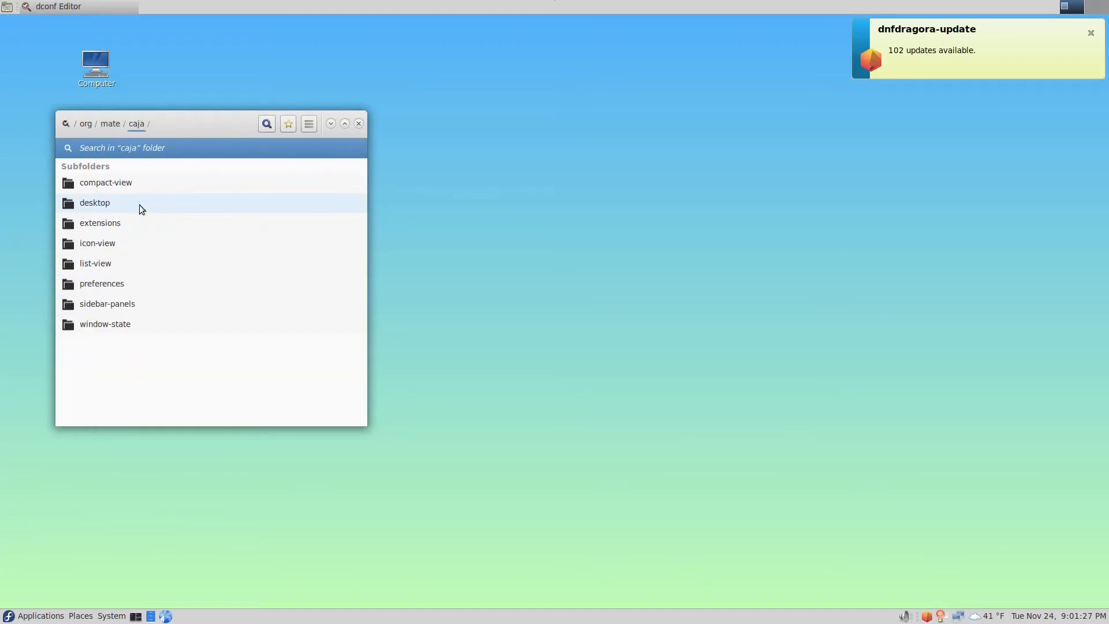
{"action": "double_click", "coordinate": [95, 202]}
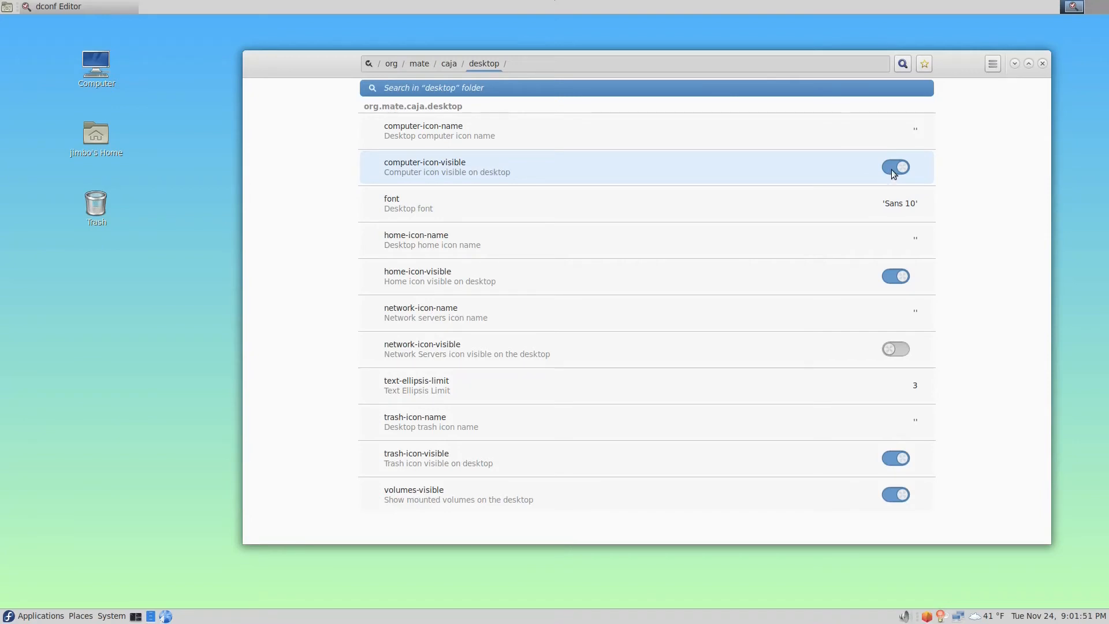
{"action": "left_click", "coordinate": [895, 167]}
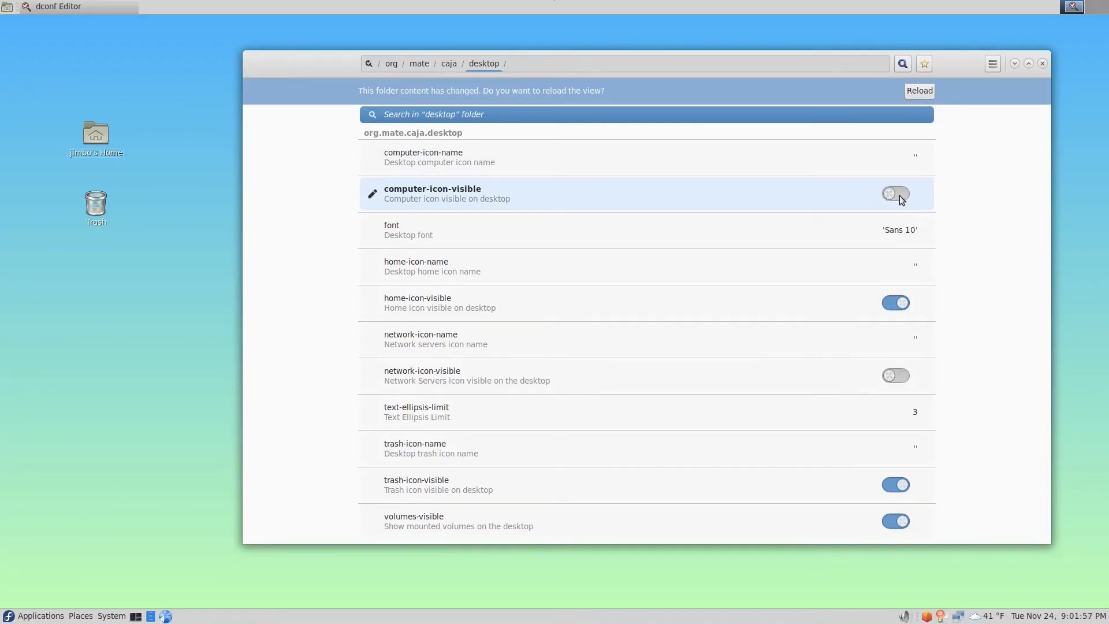
{"action": "left_click", "coordinate": [894, 193]}
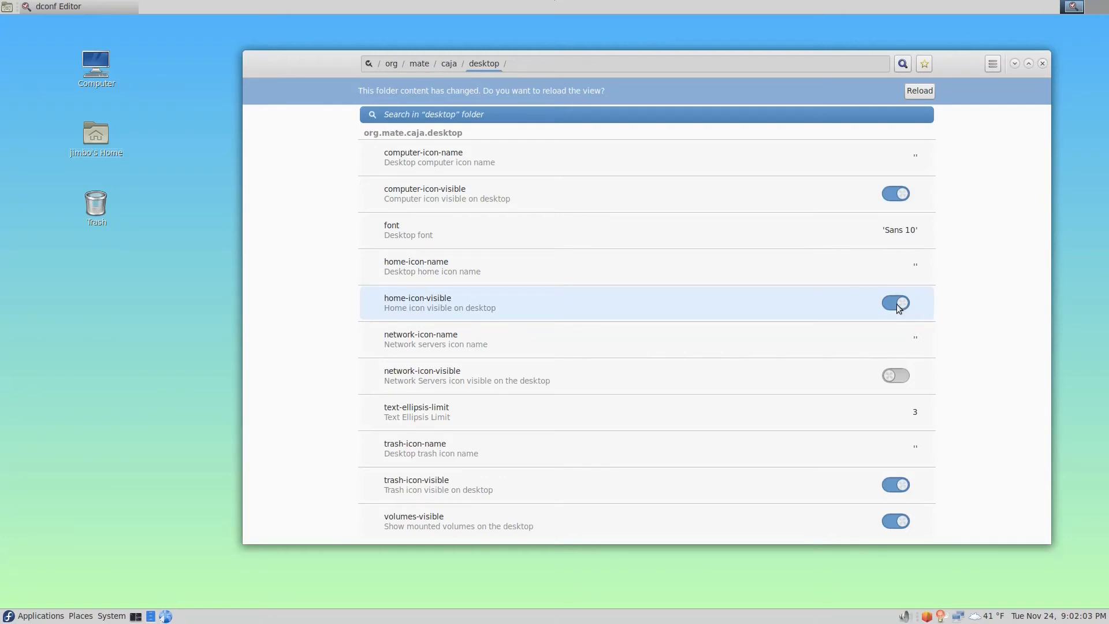
{"action": "left_click", "coordinate": [895, 303]}
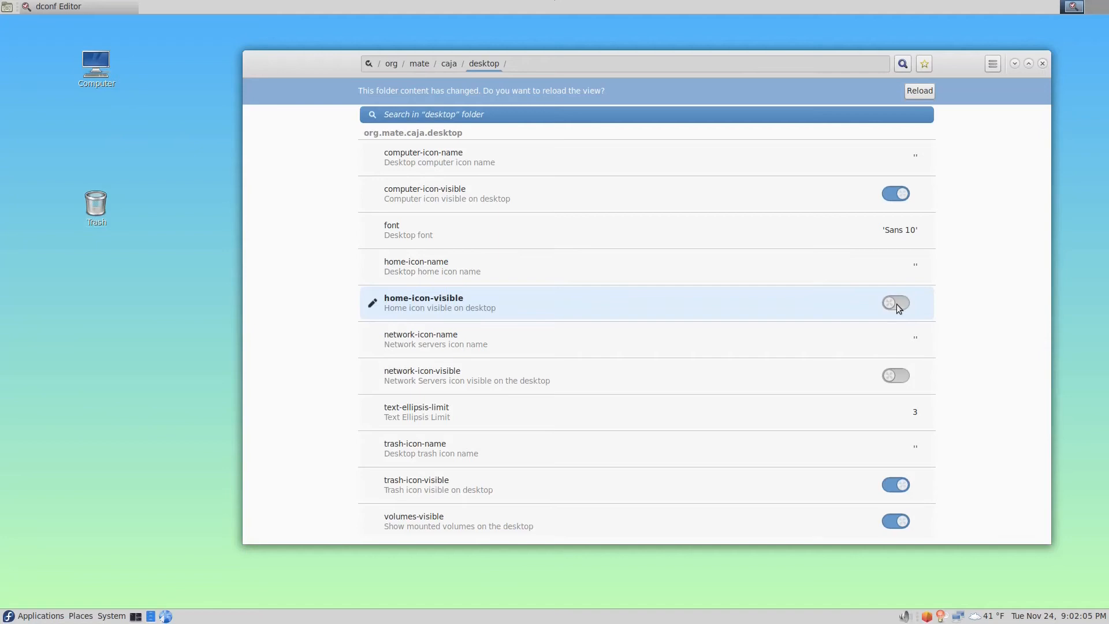
{"action": "left_click", "coordinate": [895, 303]}
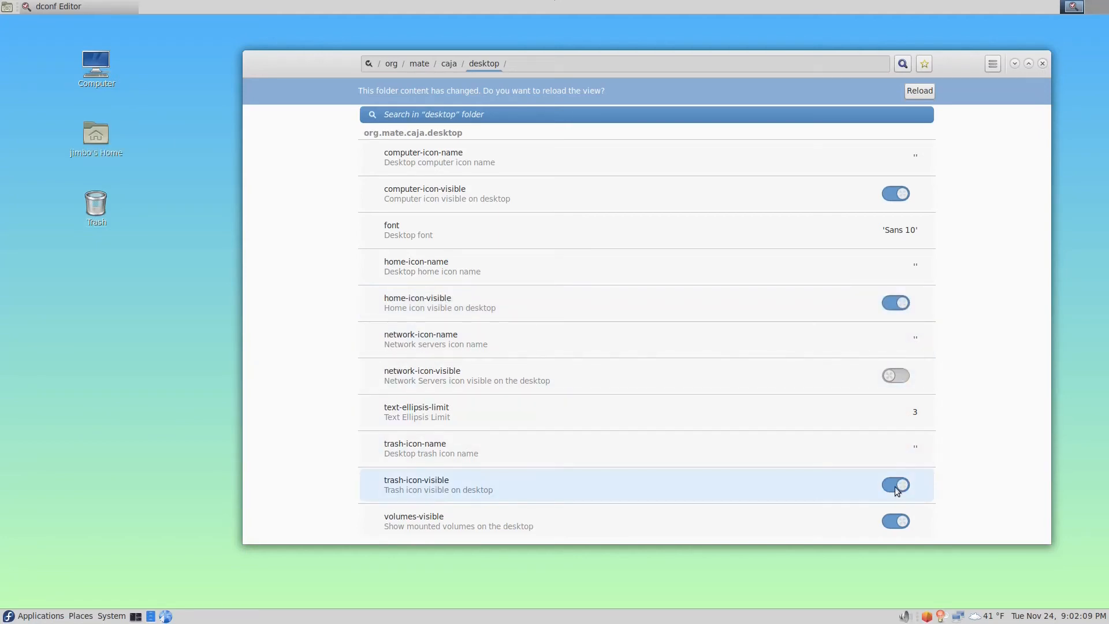
{"action": "left_click", "coordinate": [895, 485]}
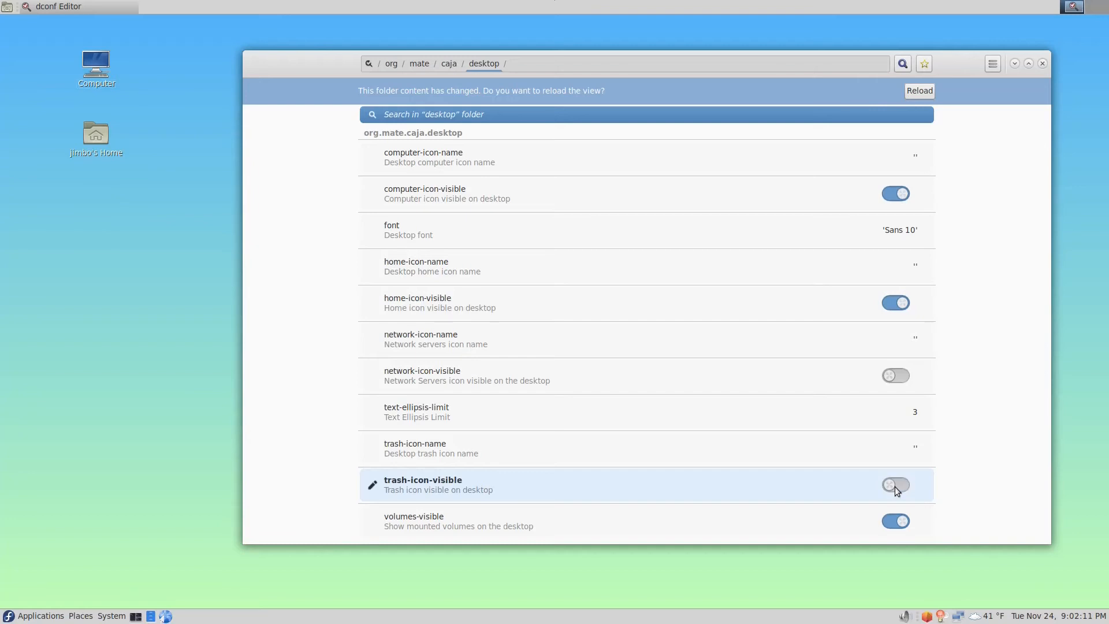
{"action": "left_click", "coordinate": [894, 485]}
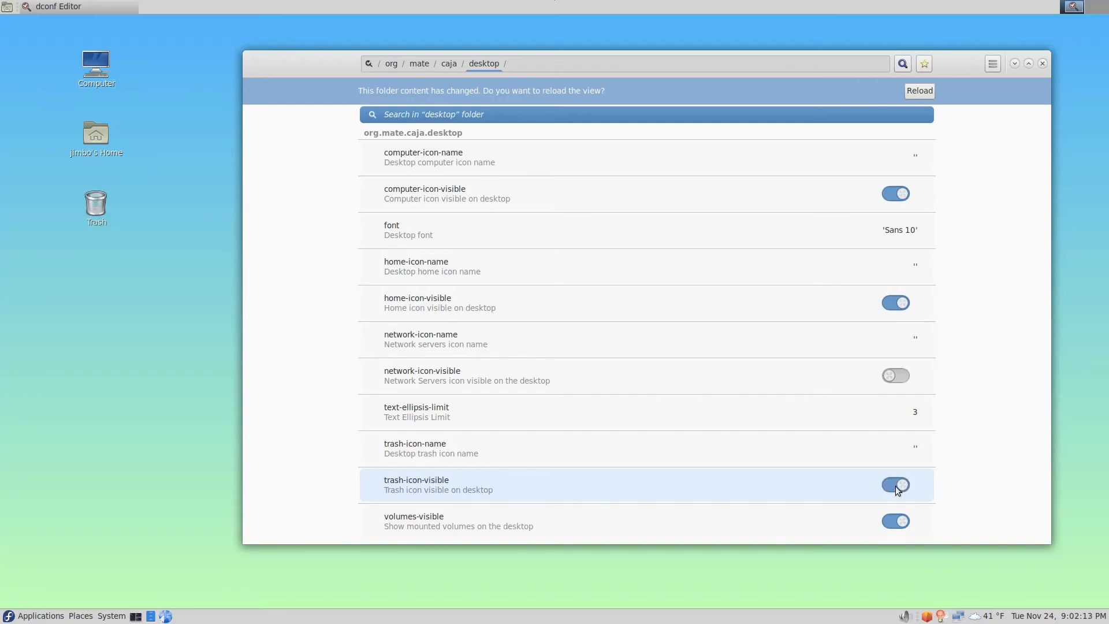
{"action": "left_click", "coordinate": [896, 376]}
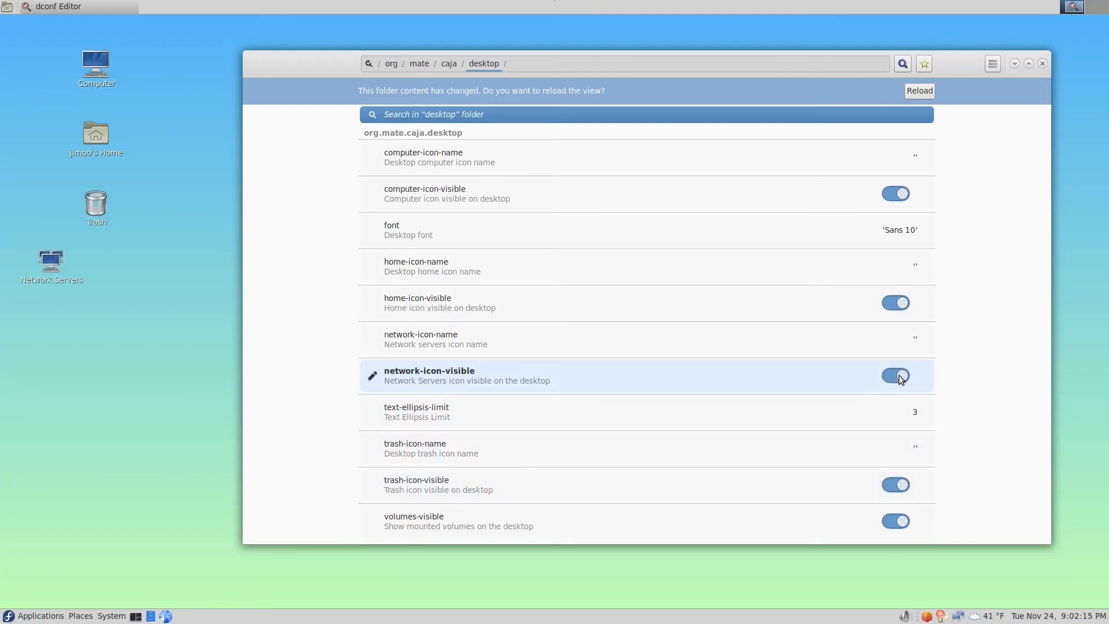
{"action": "left_click", "coordinate": [895, 374]}
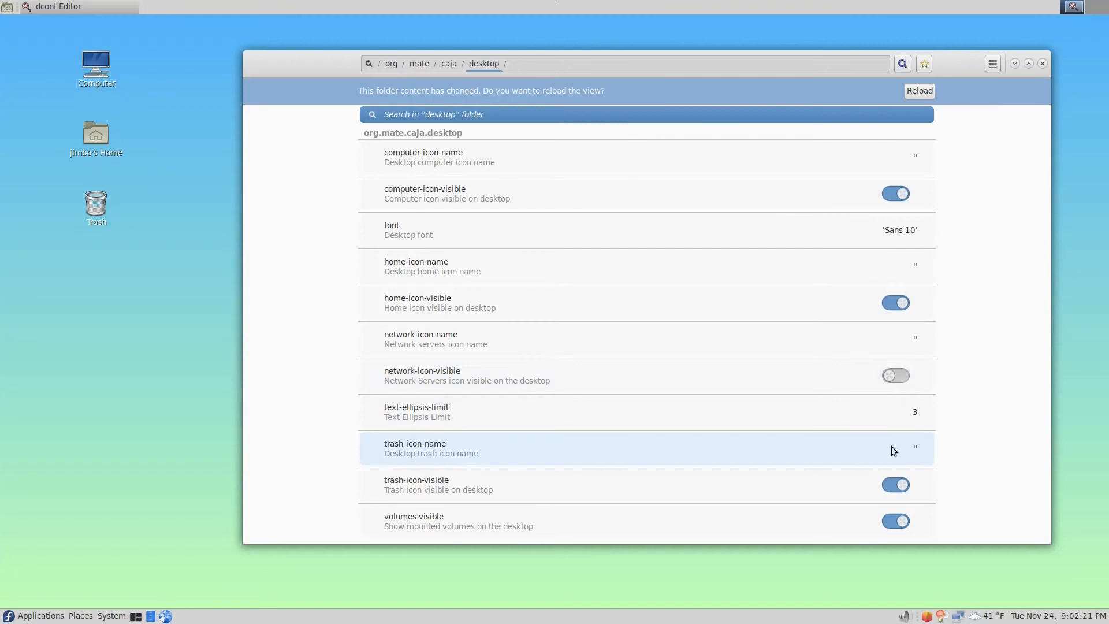
Switch off computer-icon-visible and trash-icon-visible, then close dconf Editor.
{"action": "left_click", "coordinate": [896, 484]}
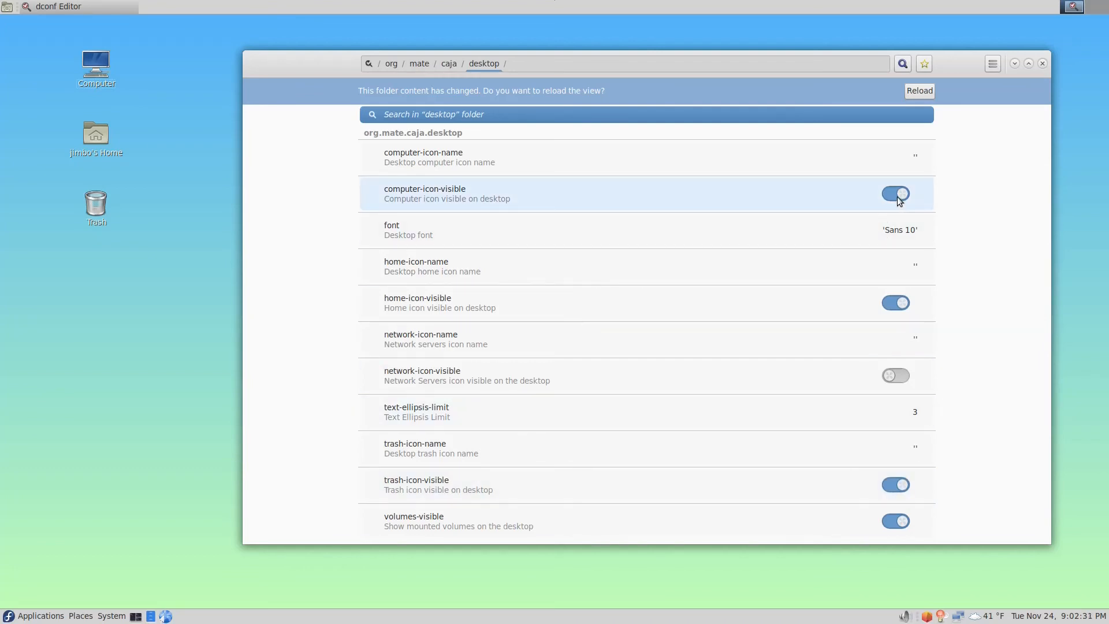
{"action": "left_click", "coordinate": [895, 194]}
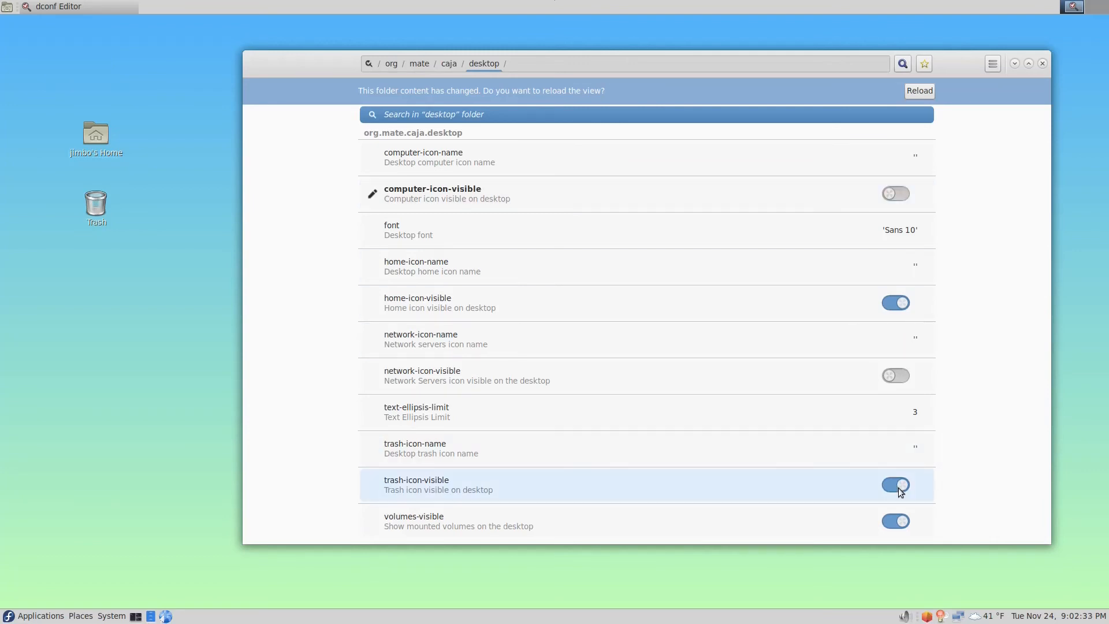
{"action": "left_click", "coordinate": [896, 484]}
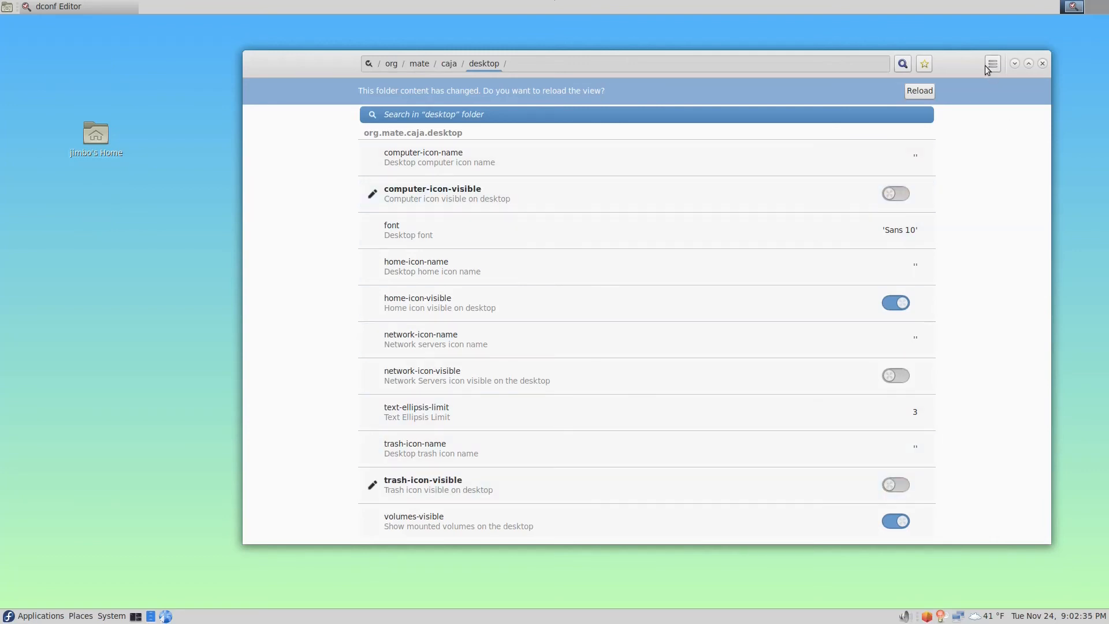
{"action": "left_click", "coordinate": [1041, 62]}
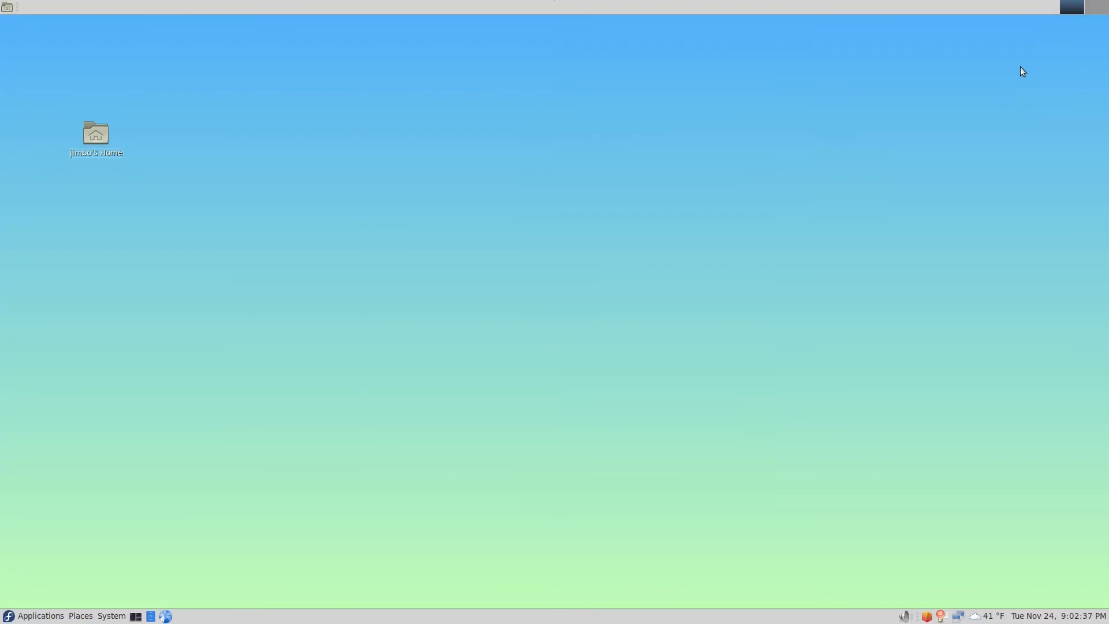
{"action": "mouse_move", "coordinate": [564, 293]}
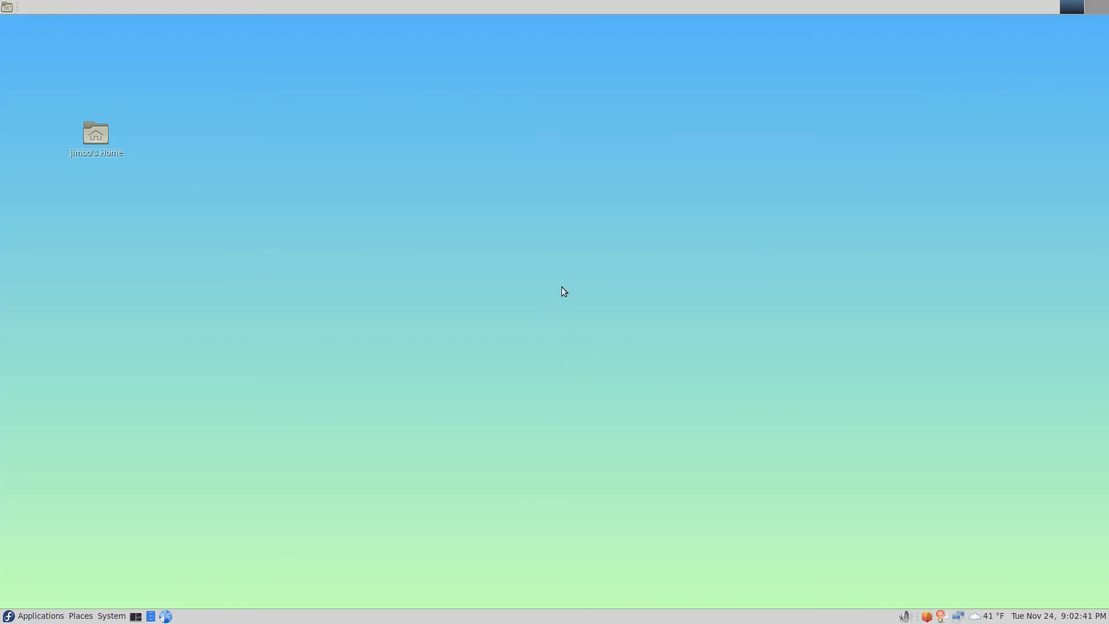
{"action": "mouse_move", "coordinate": [579, 318]}
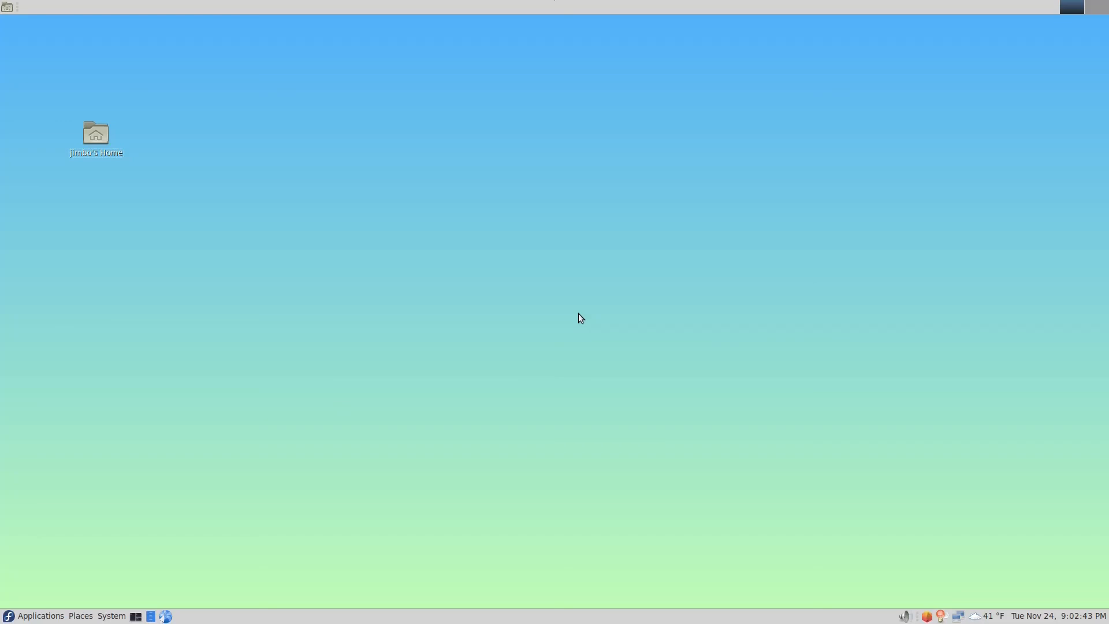